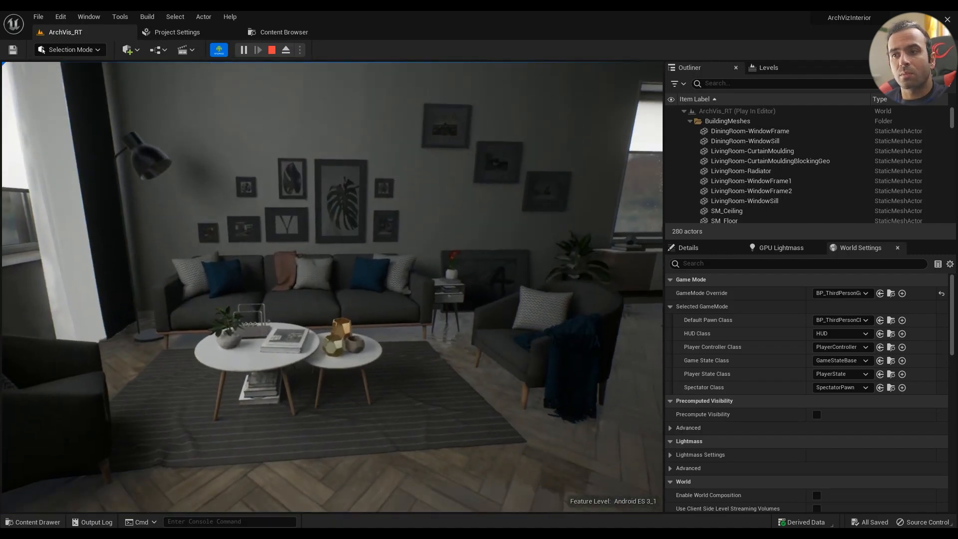
Stop the running Play In Editor session
left_click(116, 69)
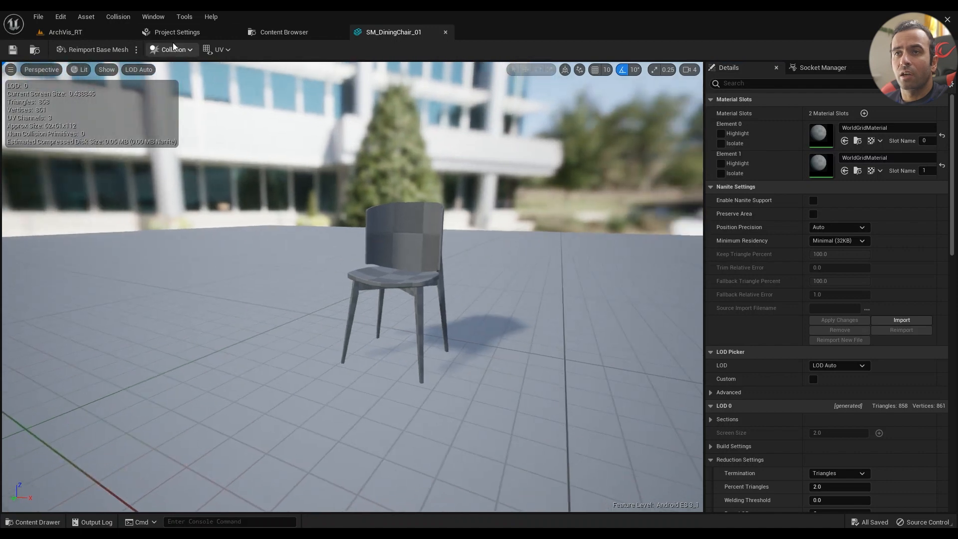
Add a simplified box collision primitive to the SM_DiningChair_01 mesh
left_click(173, 49)
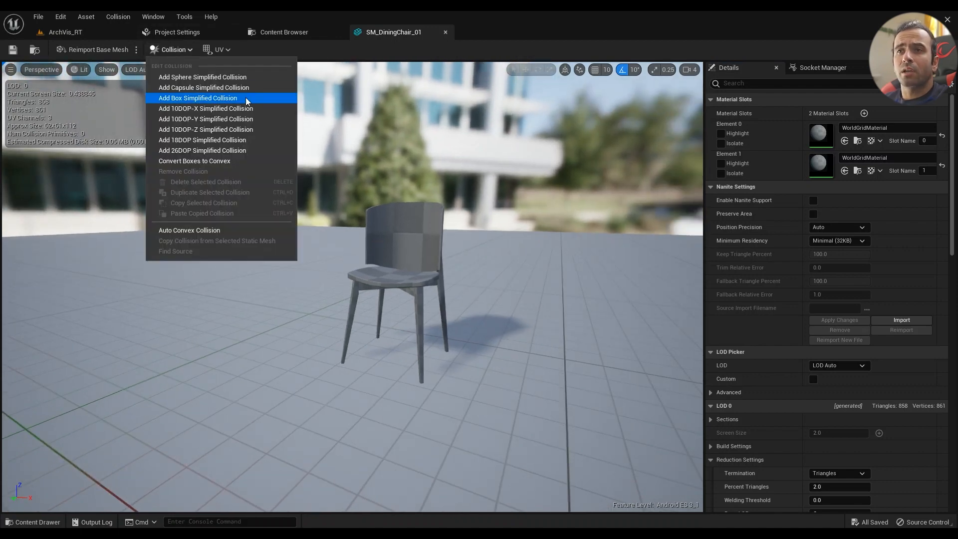
left_click(197, 98)
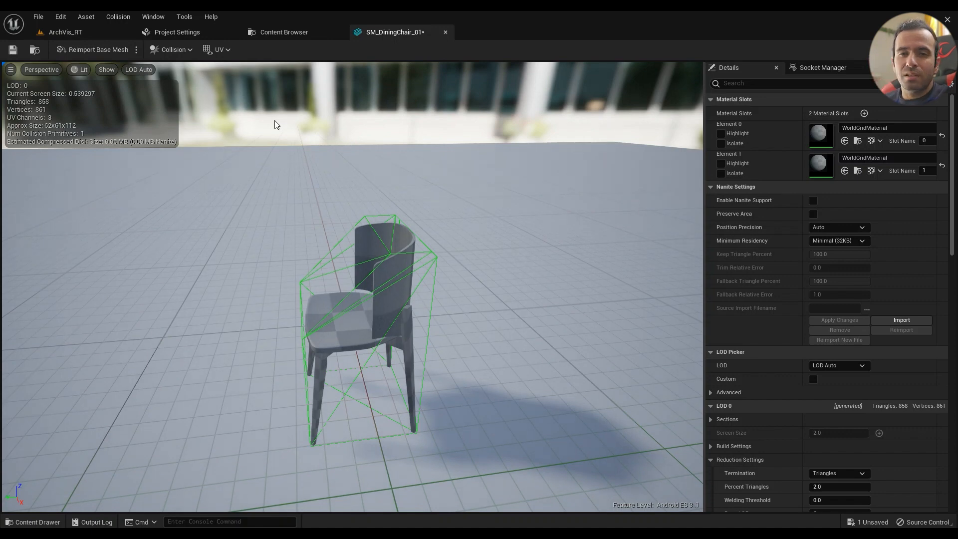
scroll("down", 3)
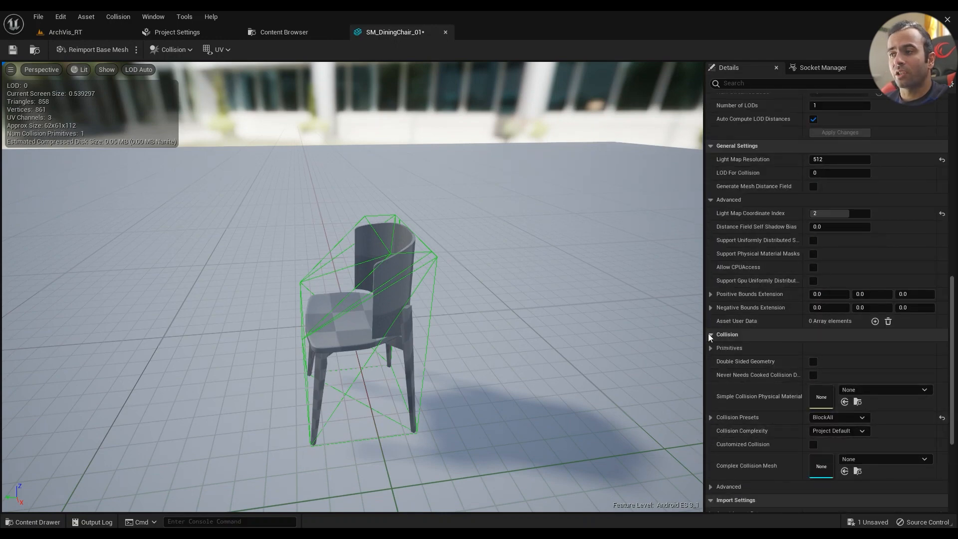
Set the chair's Collision Complexity to Project Default, save it and return to the ArchVis_RT level
left_click(838, 431)
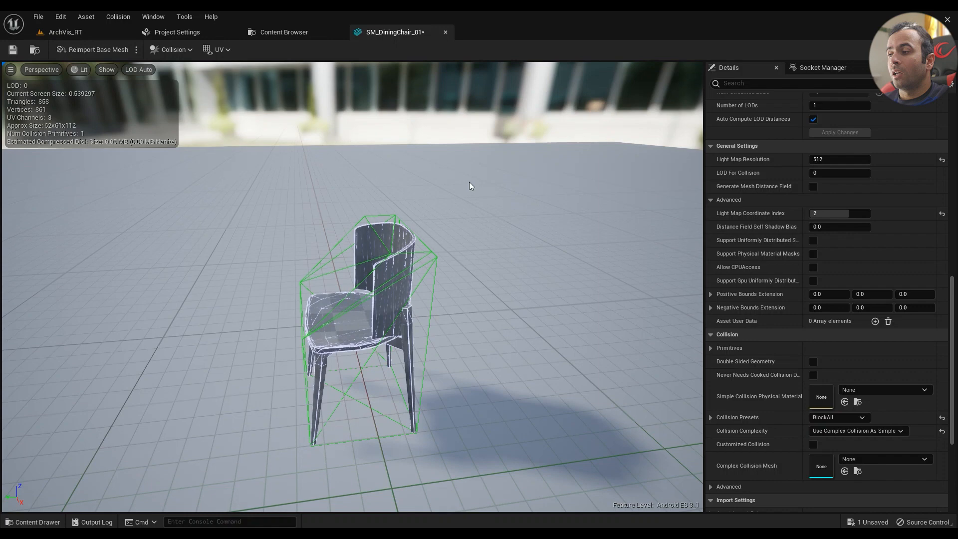
left_click(858, 430)
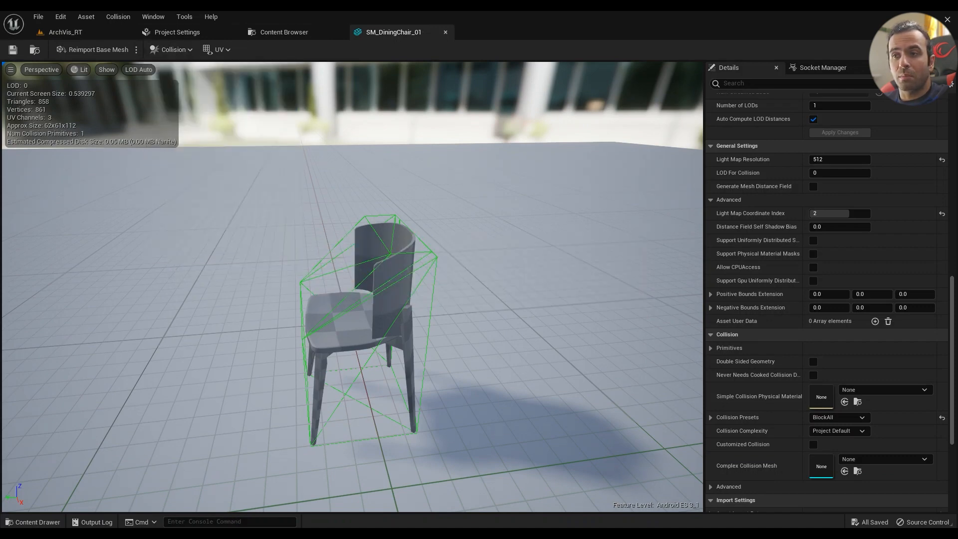
left_click(64, 32)
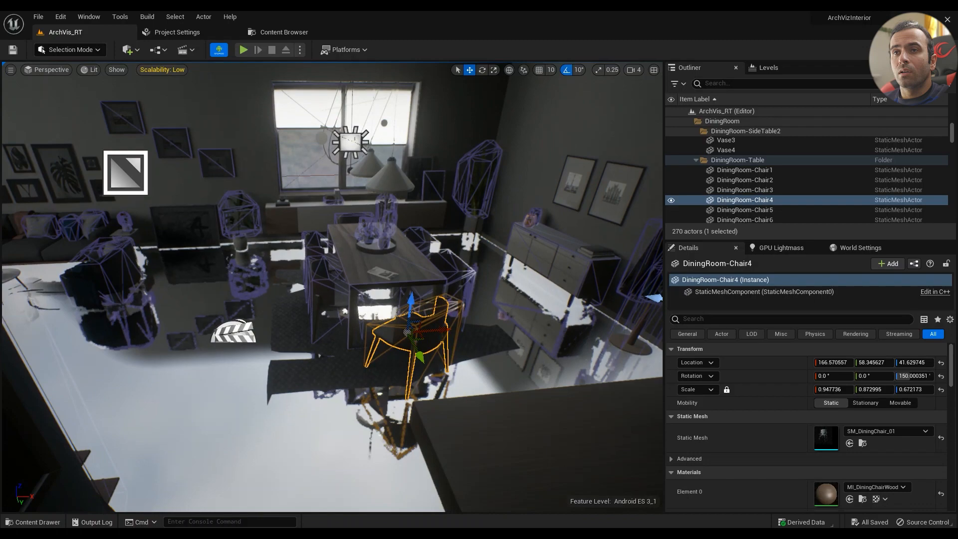
Place a Blocking Volume from the Quick Add search 'bloc' and start Play
left_click(128, 50)
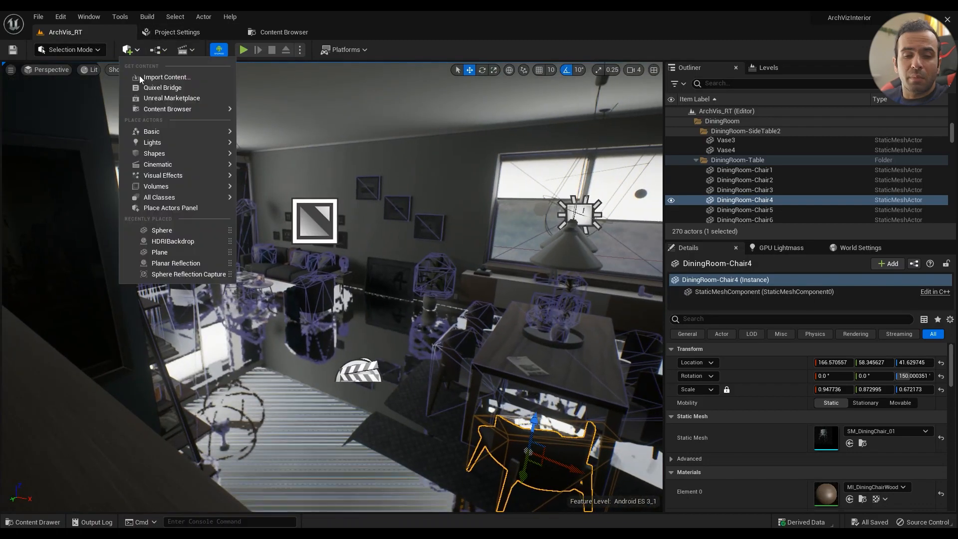
type("bloc")
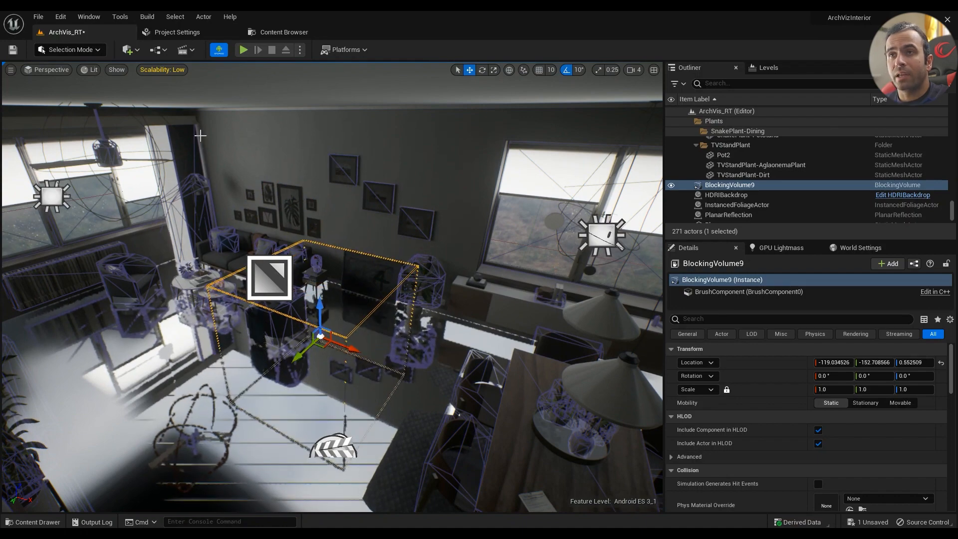
left_click(243, 50)
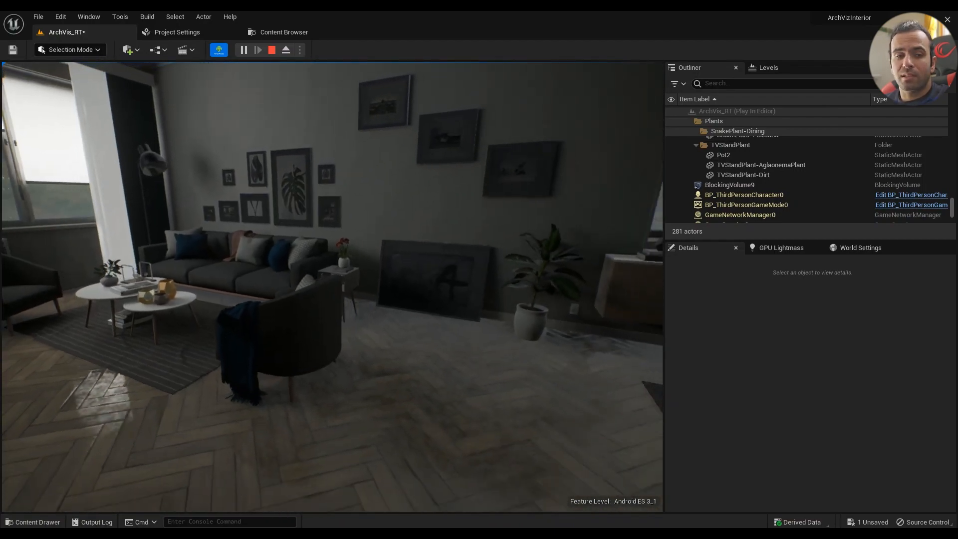
Stop the play session to return to the editor
left_click(272, 49)
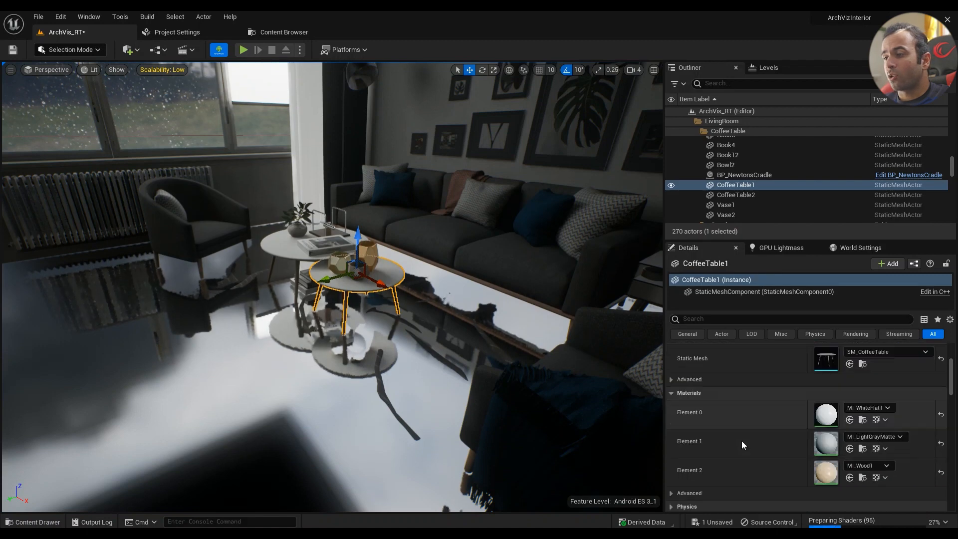
Set the couch's Can Character Step Up On to No via the 'step' filter and start Play
type("step")
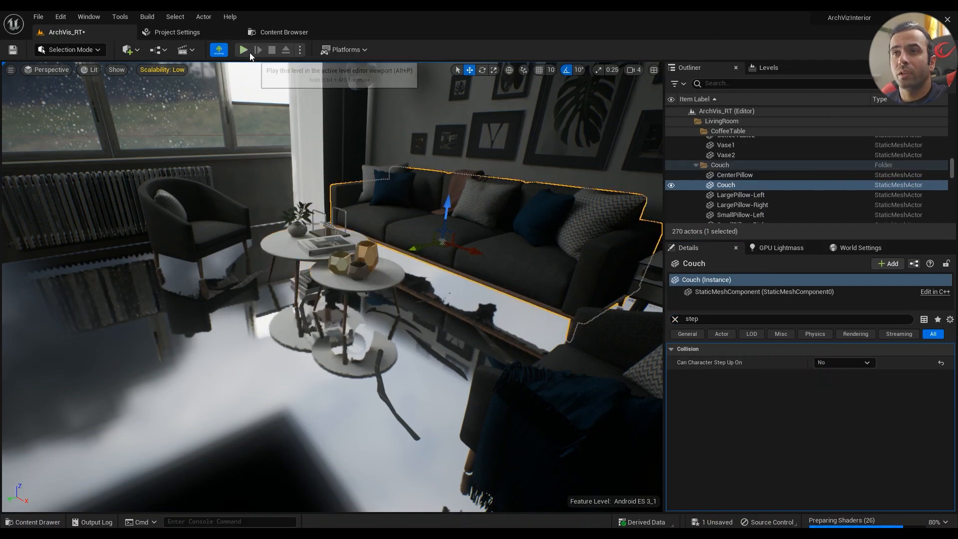
left_click(243, 50)
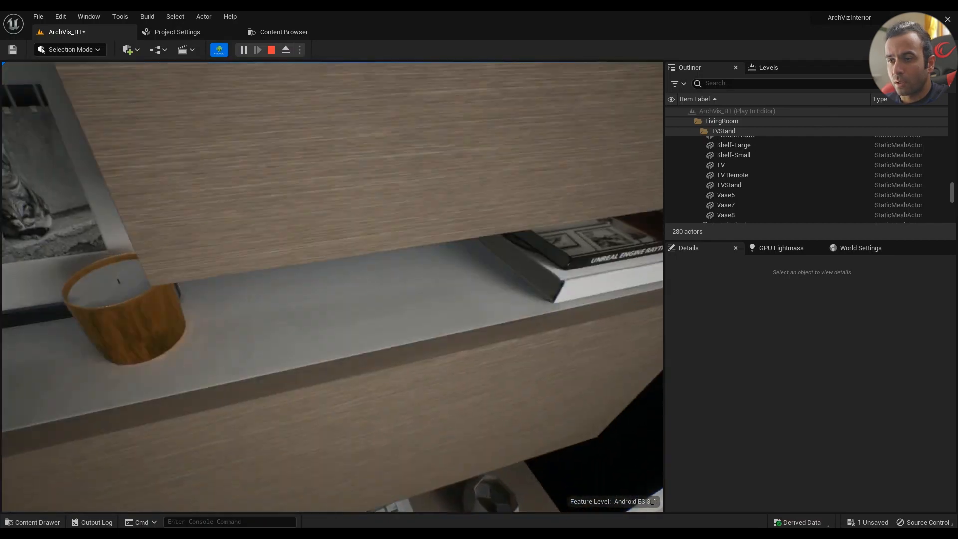
Stop play before adding a second blocking volume around the coffee tables
left_click(272, 50)
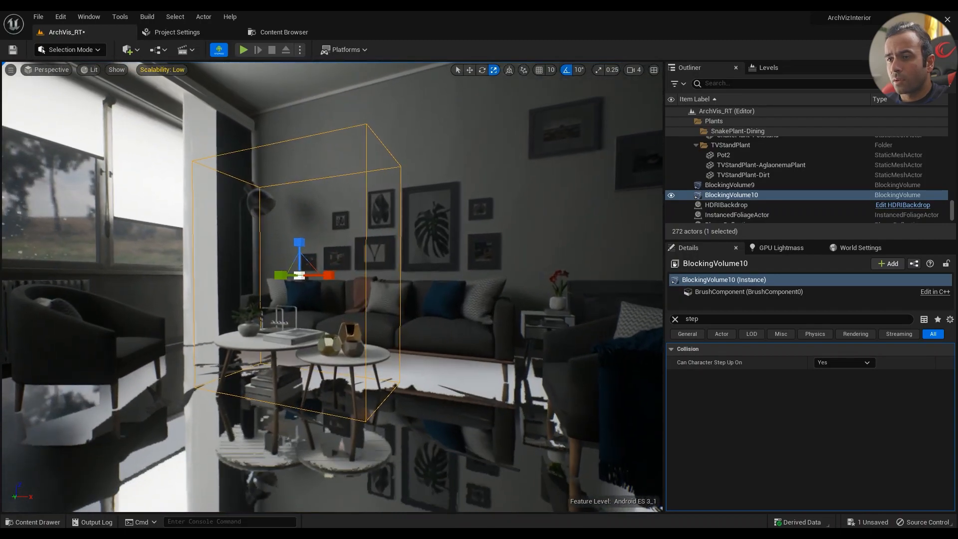
Start Play to test the coffee table blocking volume
left_click(243, 50)
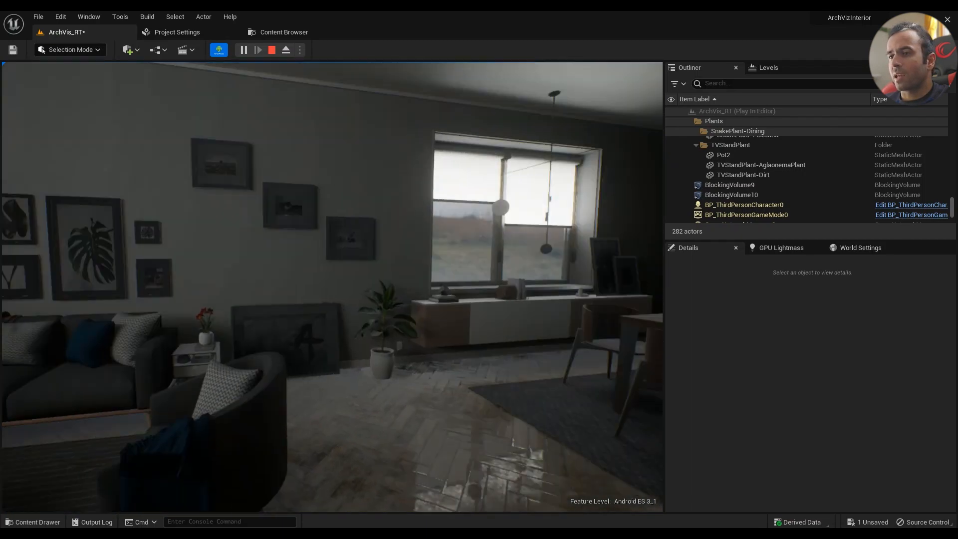
Stop the play session and return to the living room editor view
left_click(271, 49)
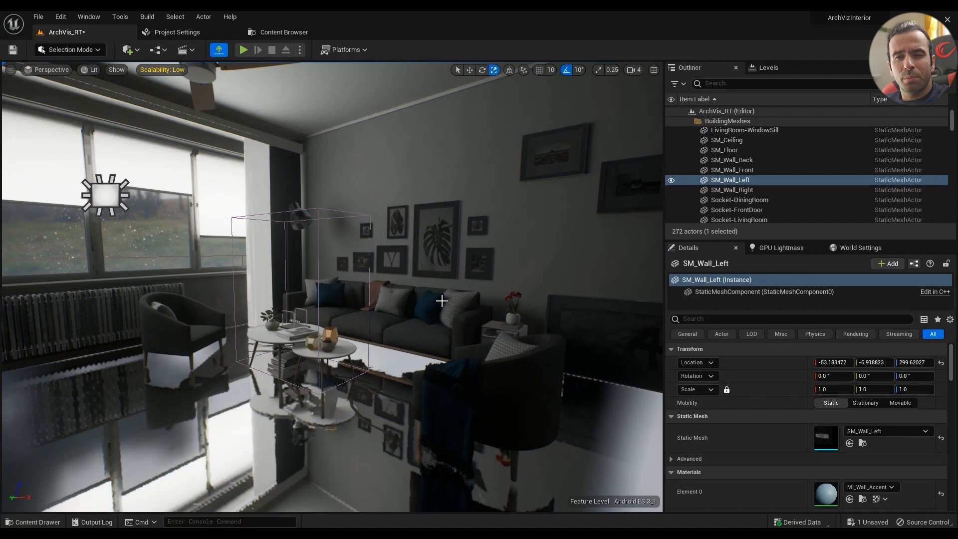